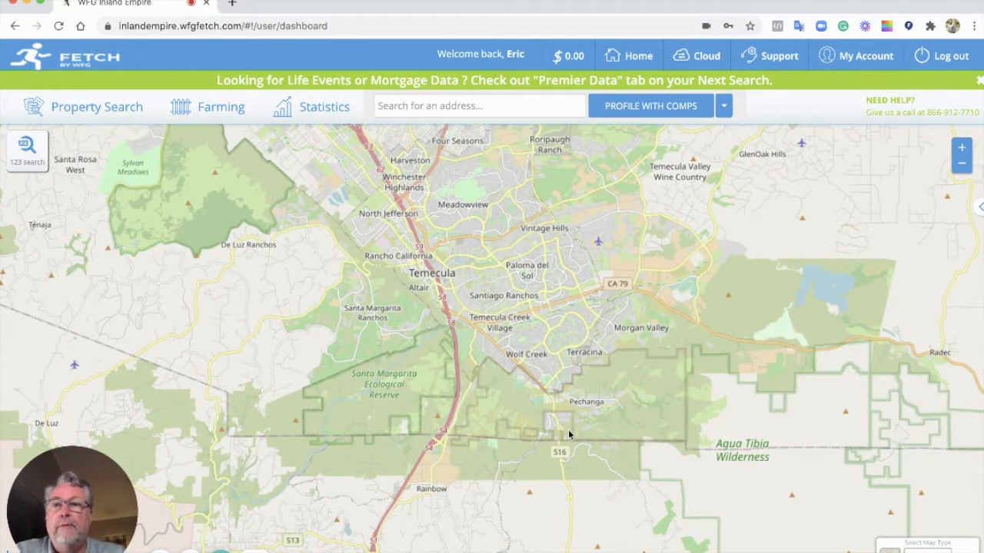
pyautogui.moveTo(328, 300)
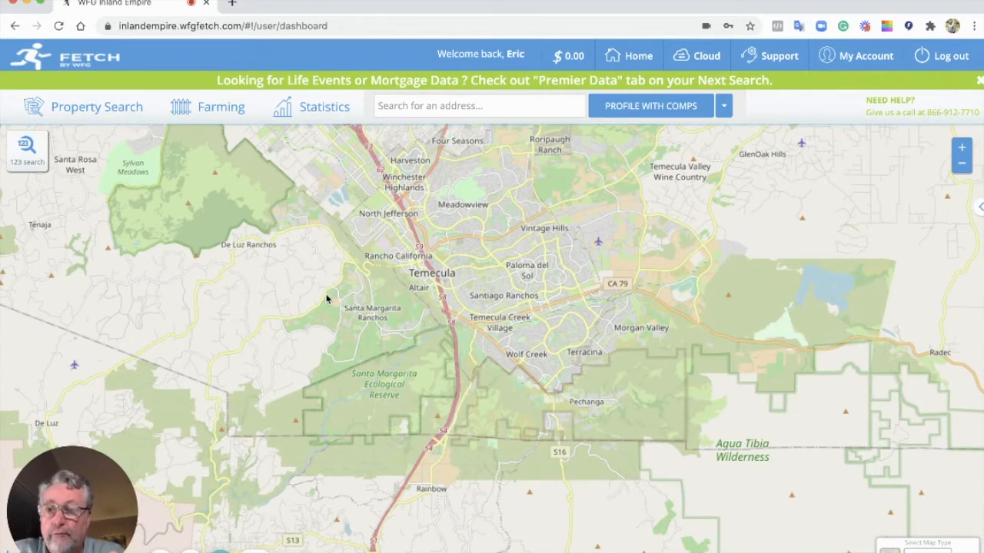
pyautogui.moveTo(333, 275)
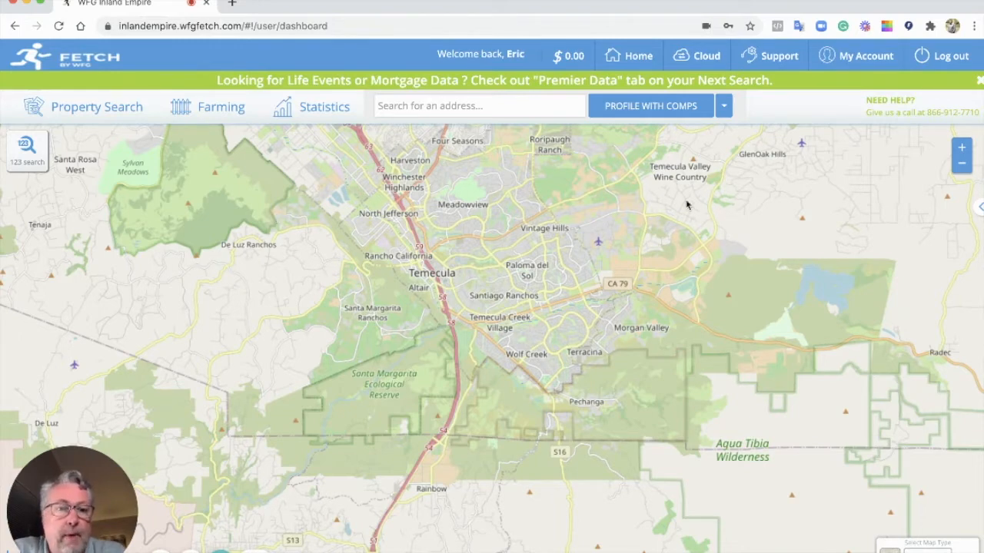
pyautogui.moveTo(769, 231)
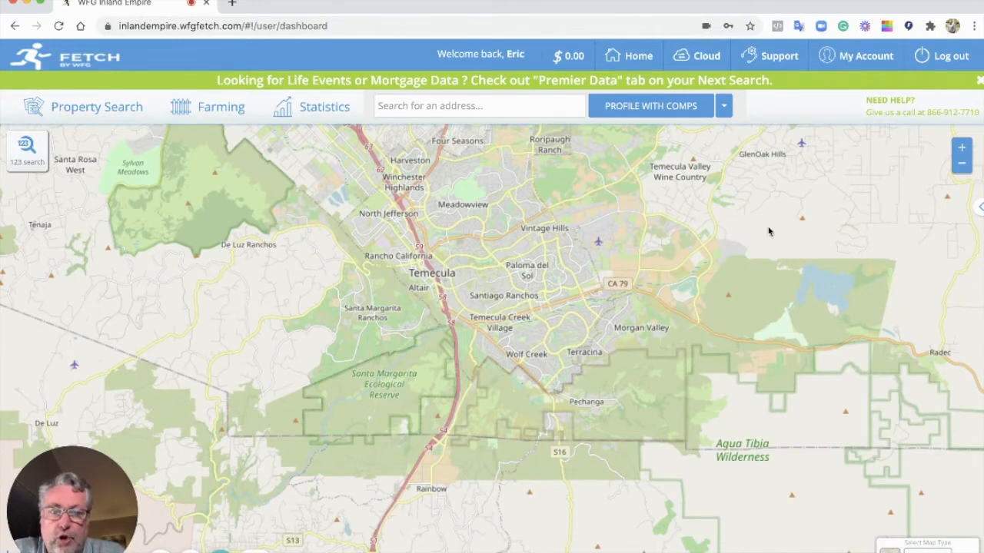
# Zoom the map from Temecula into Wolf Creek near Pechanga Parkway
pyautogui.click(961, 148)
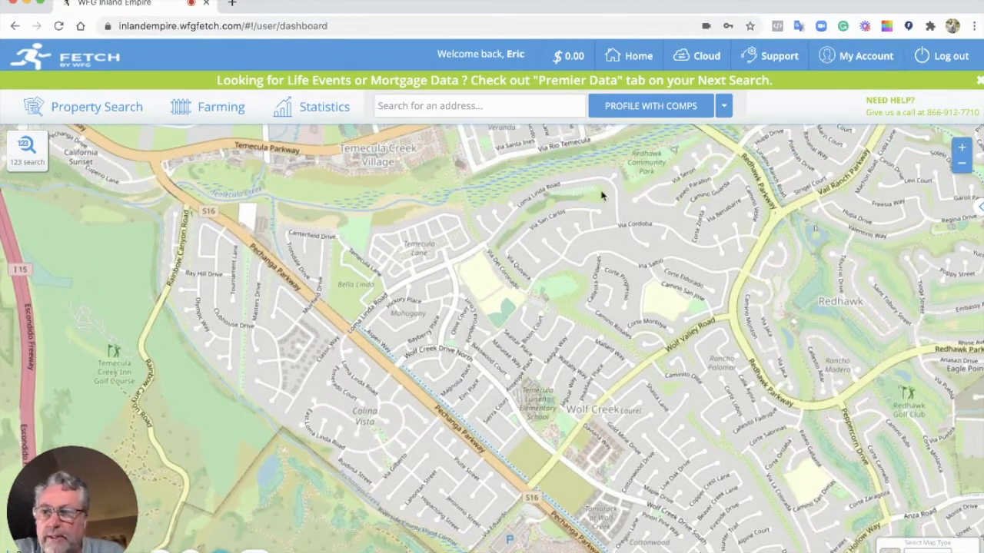
pyautogui.moveTo(226, 122)
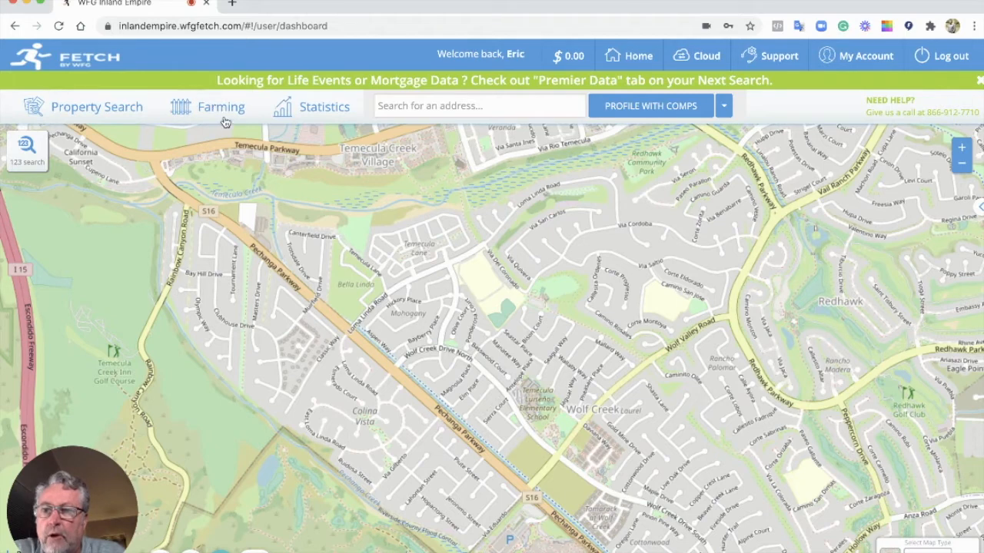
# Draw a boundary around Wolf Creek Drive North, stretching its pins north toward Temecula Lane
pyautogui.click(222, 106)
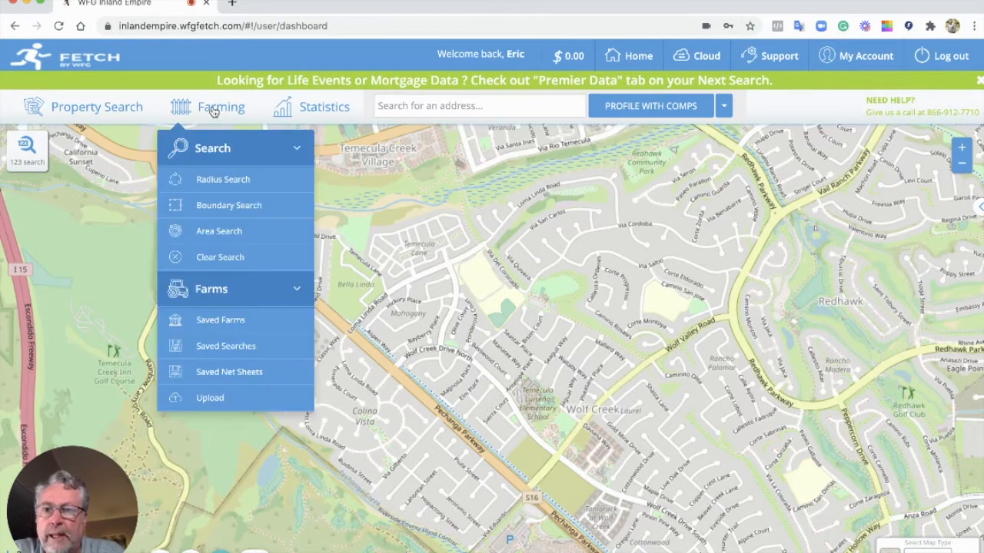
pyautogui.moveTo(220, 175)
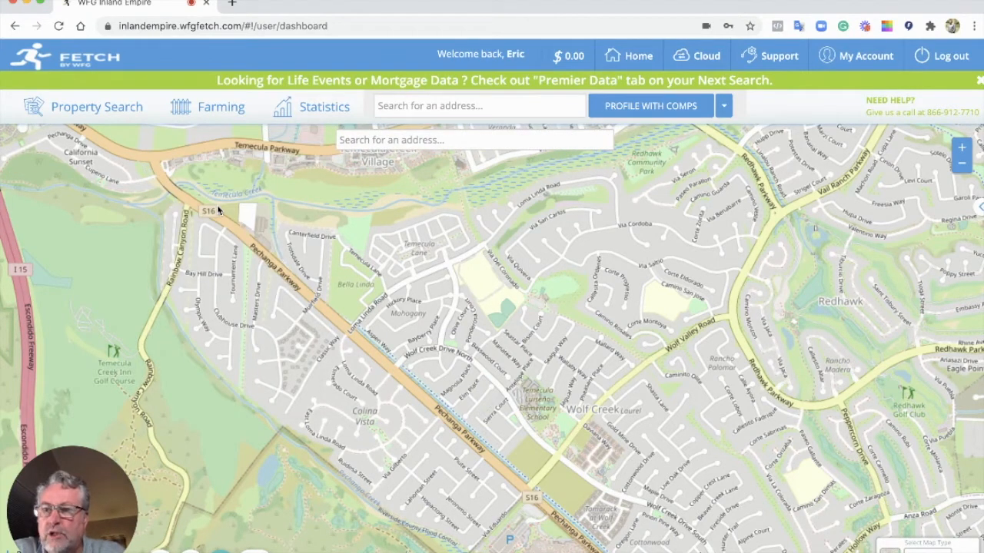
pyautogui.click(299, 215)
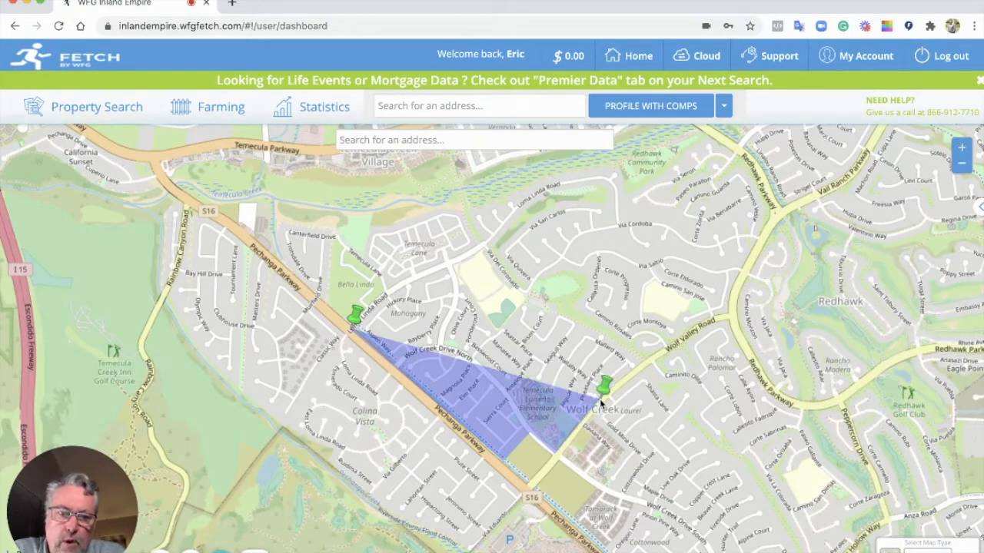
pyautogui.moveTo(603, 382); pyautogui.dragTo(603, 323)
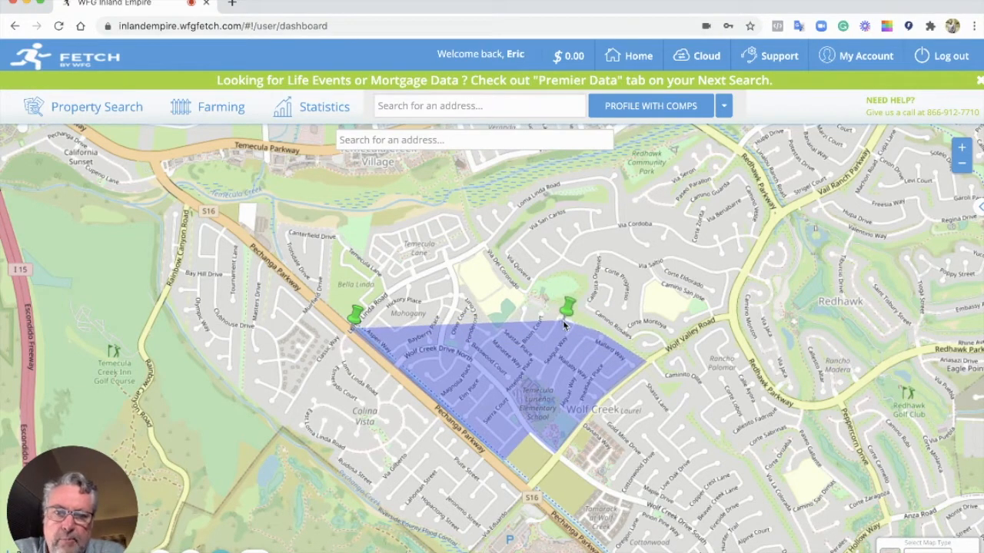
pyautogui.moveTo(564, 323); pyautogui.dragTo(530, 292)
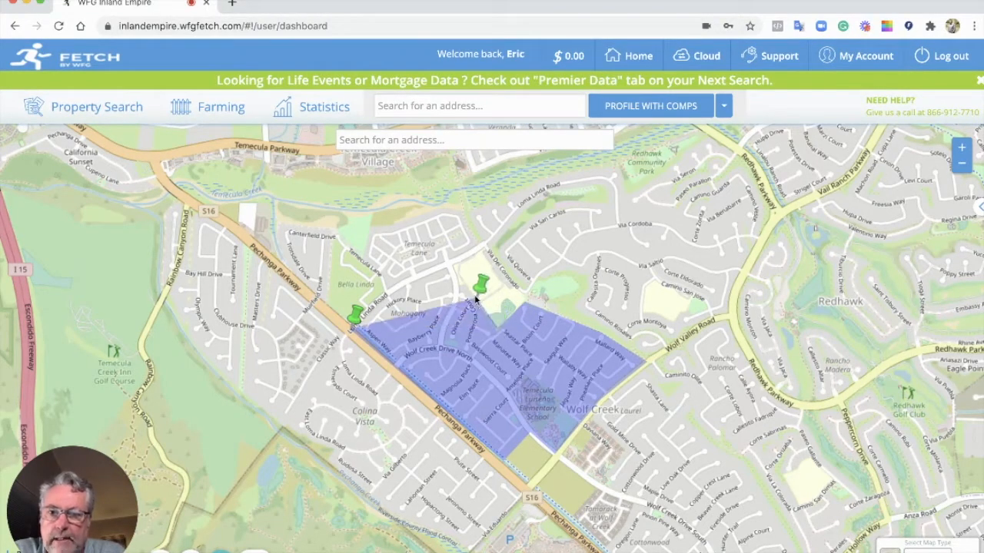
pyautogui.moveTo(481, 299); pyautogui.dragTo(454, 250)
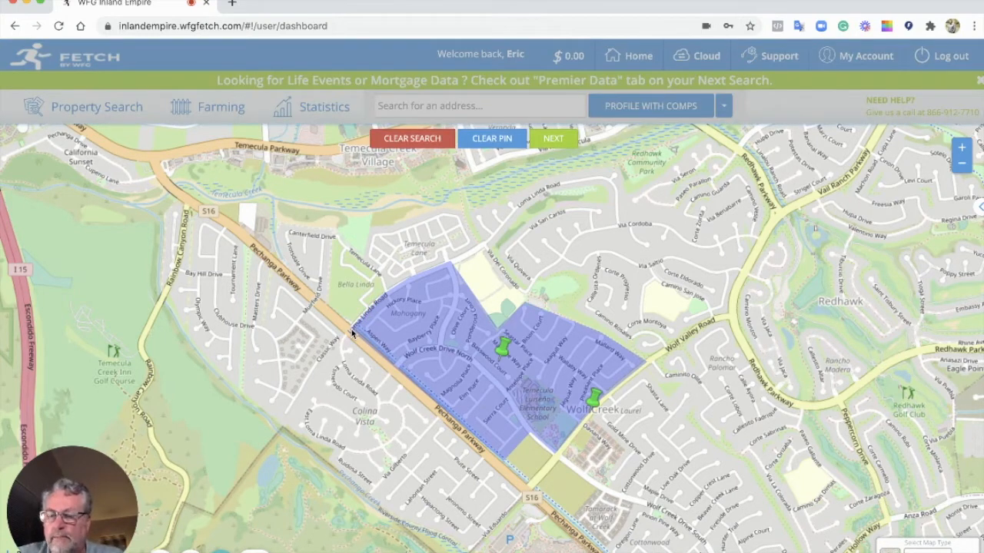
pyautogui.moveTo(421, 337)
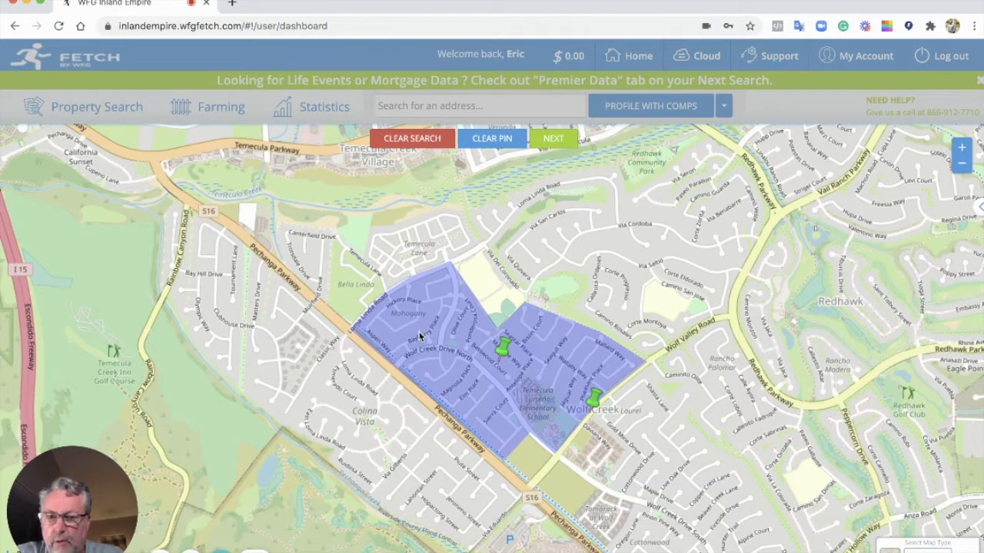
pyautogui.moveTo(543, 177)
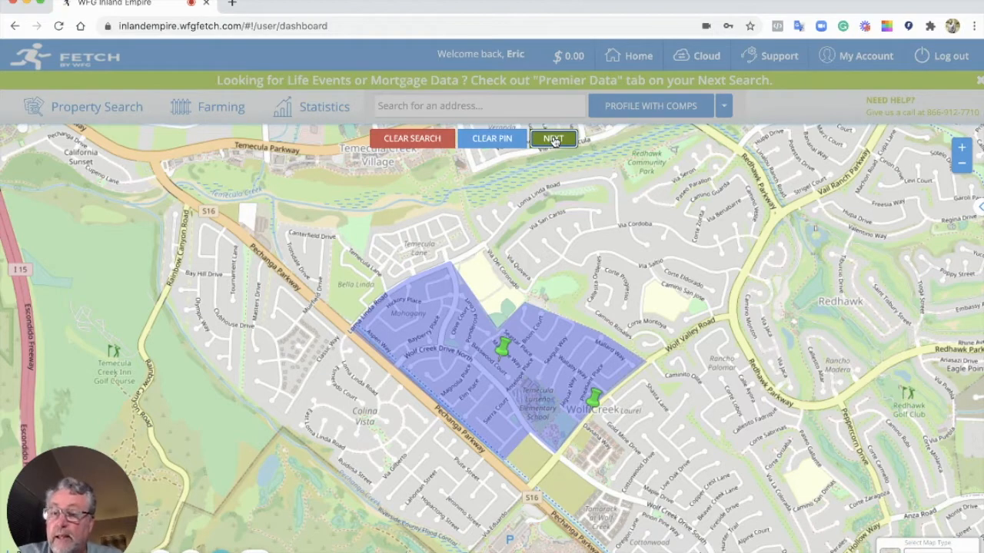
# Remove Condominium so Property Type is SFR only, and get the property count
pyautogui.click(553, 138)
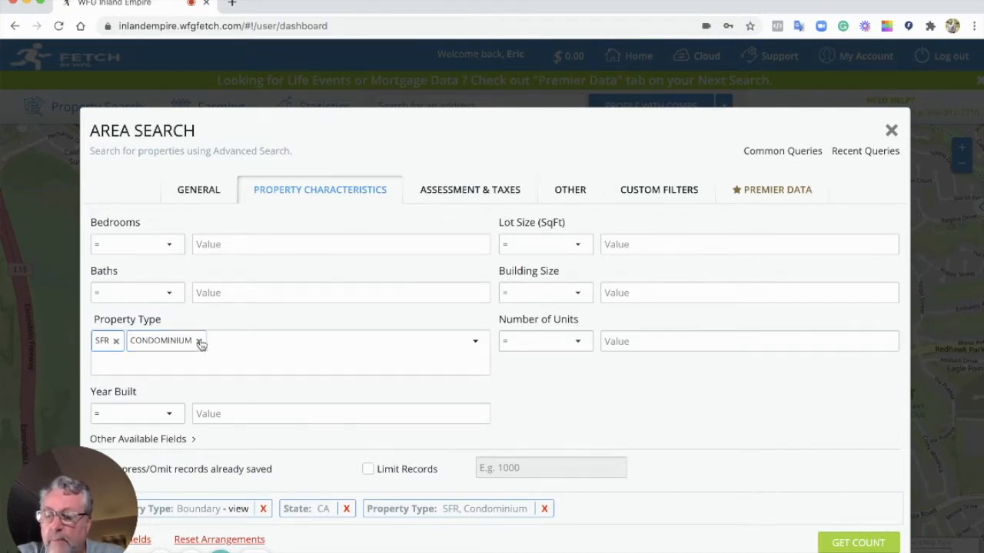
pyautogui.click(201, 341)
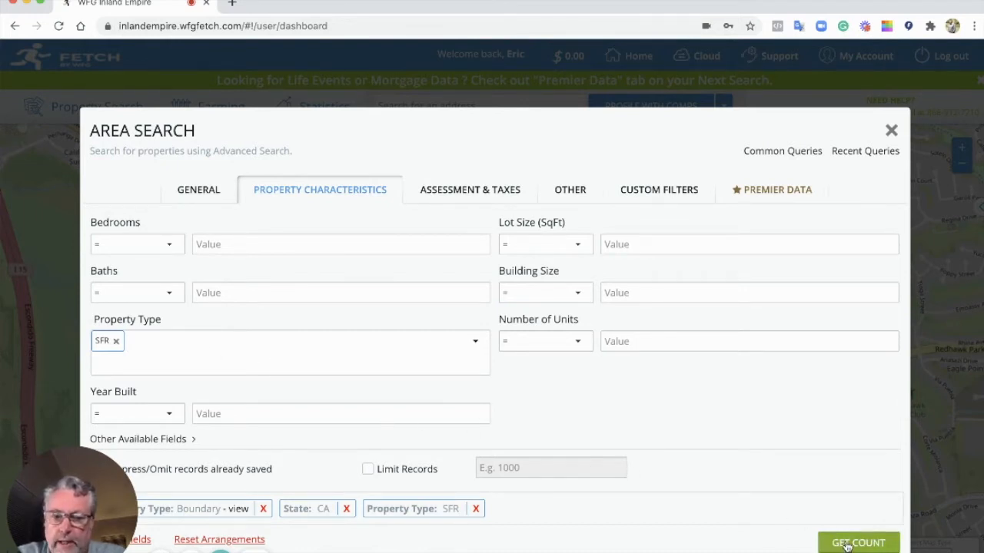
pyautogui.click(858, 542)
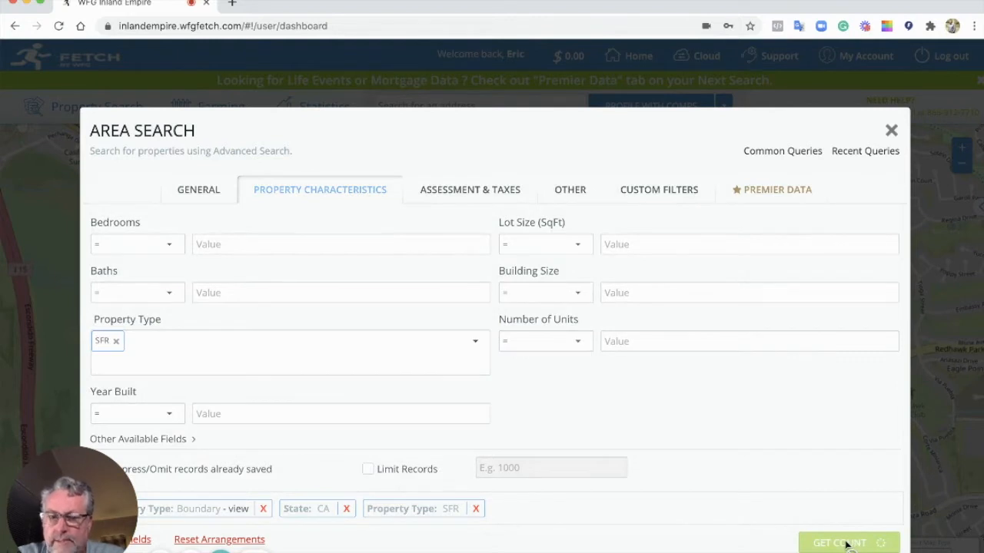
pyautogui.click(840, 542)
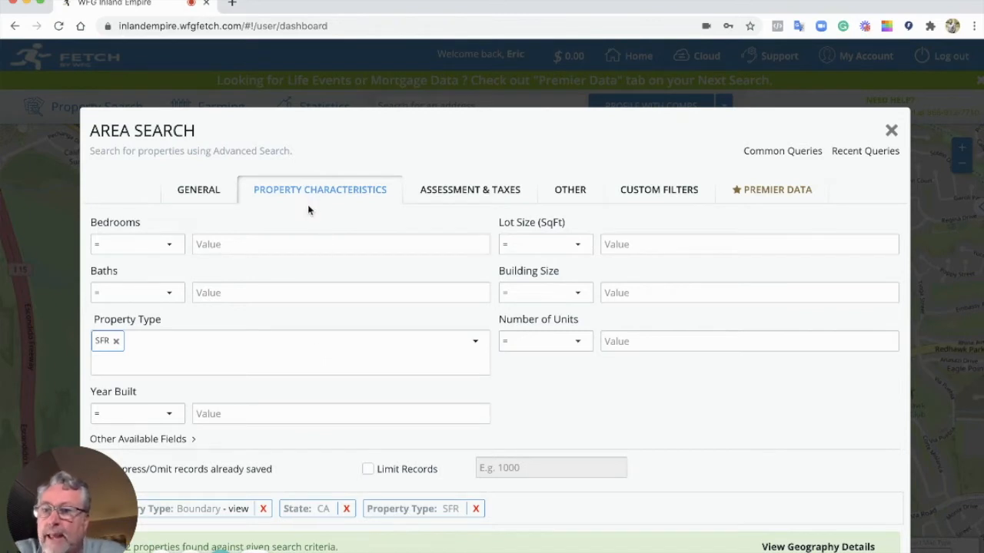
pyautogui.moveTo(464, 200)
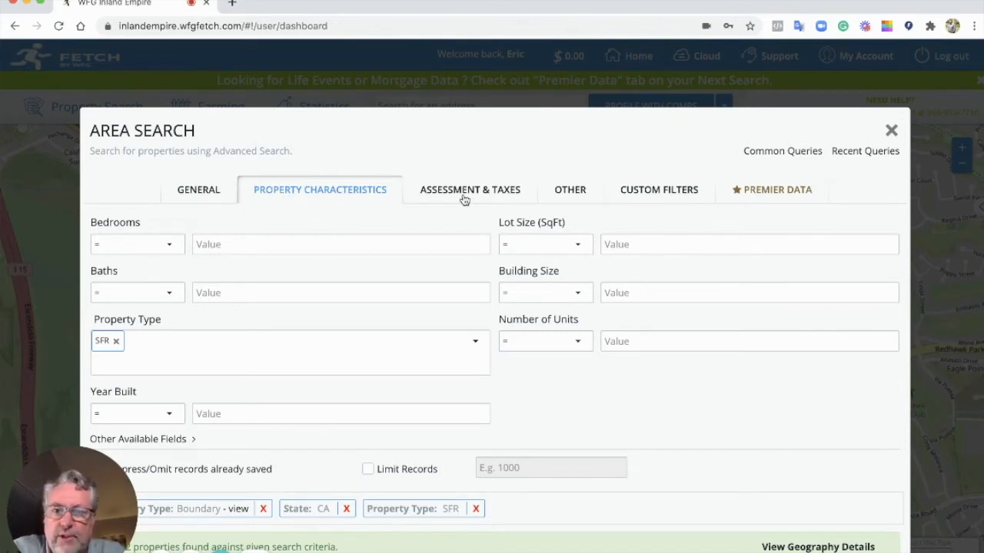
pyautogui.moveTo(602, 193)
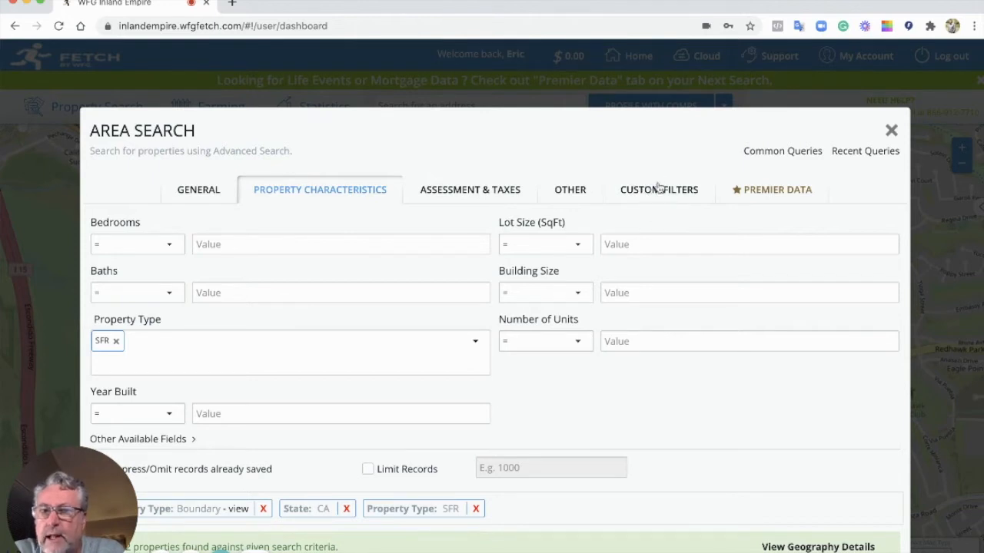
# Add a Next Seller = Yes custom filter to the boundary search
pyautogui.click(659, 190)
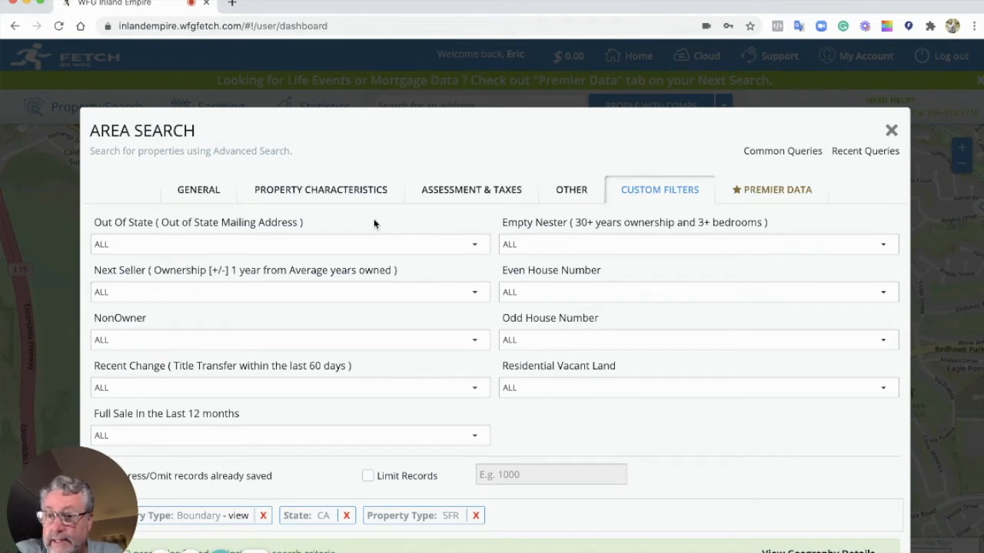
pyautogui.moveTo(90, 282)
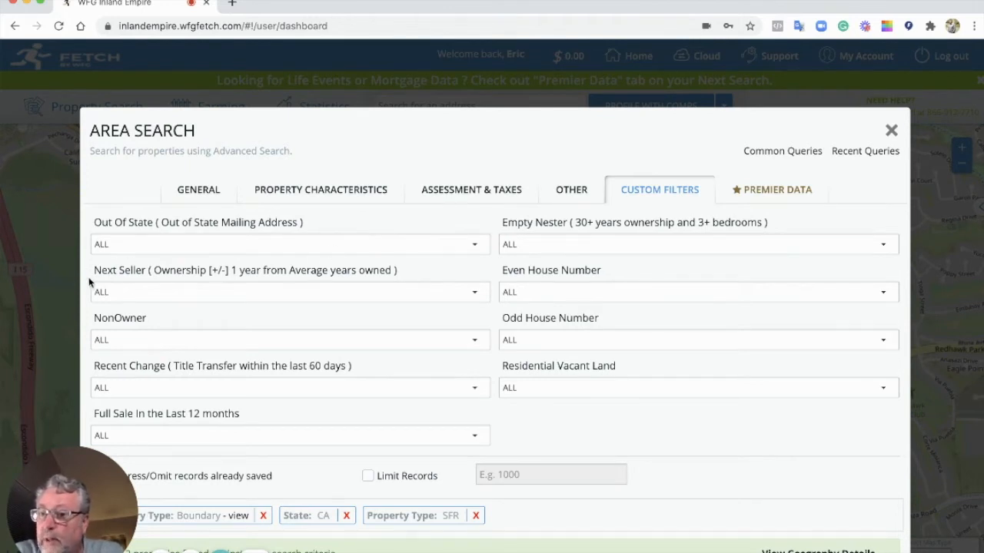
pyautogui.moveTo(126, 250)
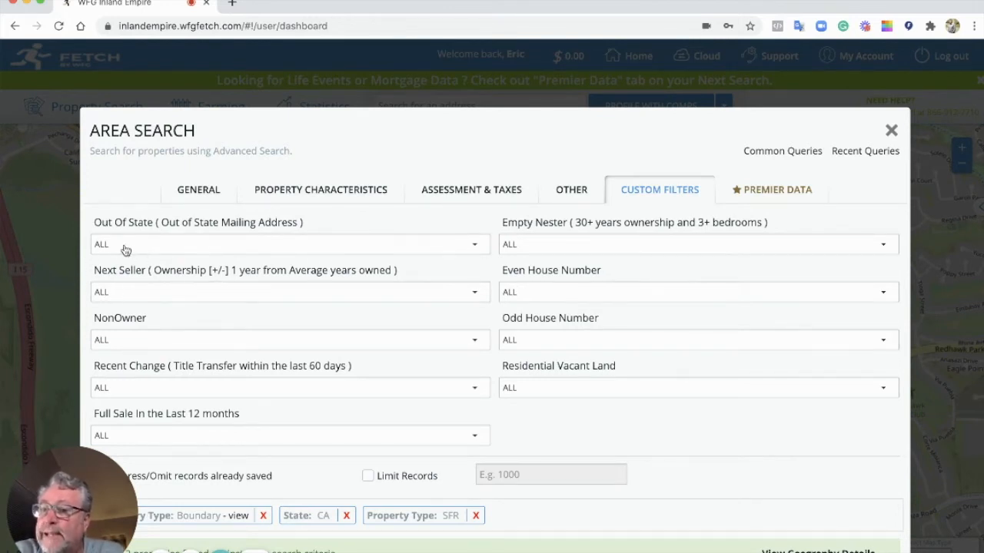
pyautogui.moveTo(168, 282)
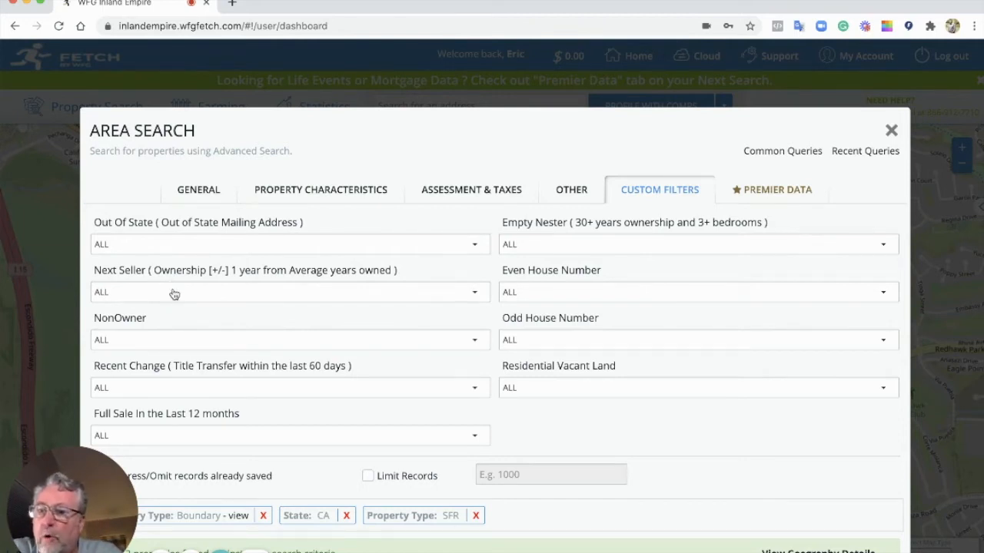
pyautogui.click(290, 291)
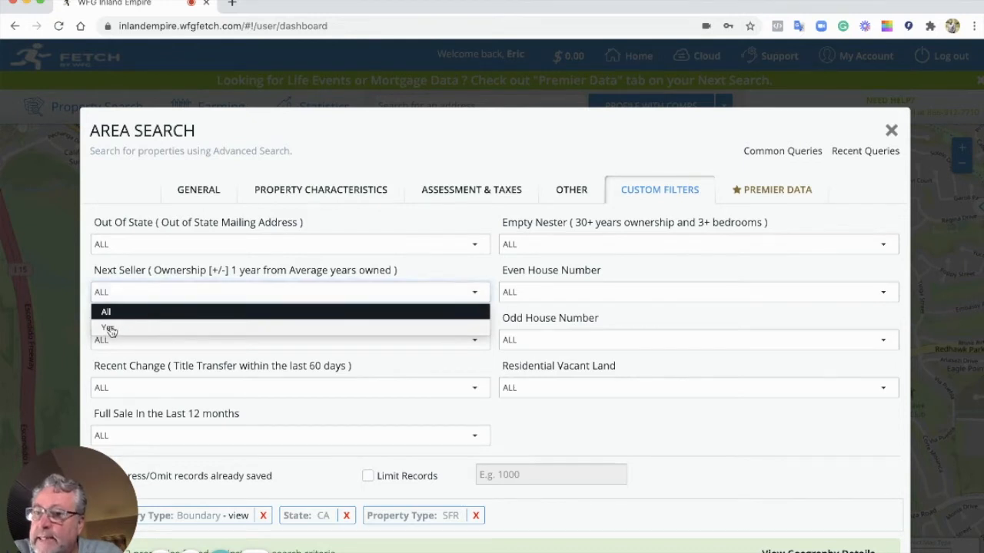
pyautogui.click(108, 329)
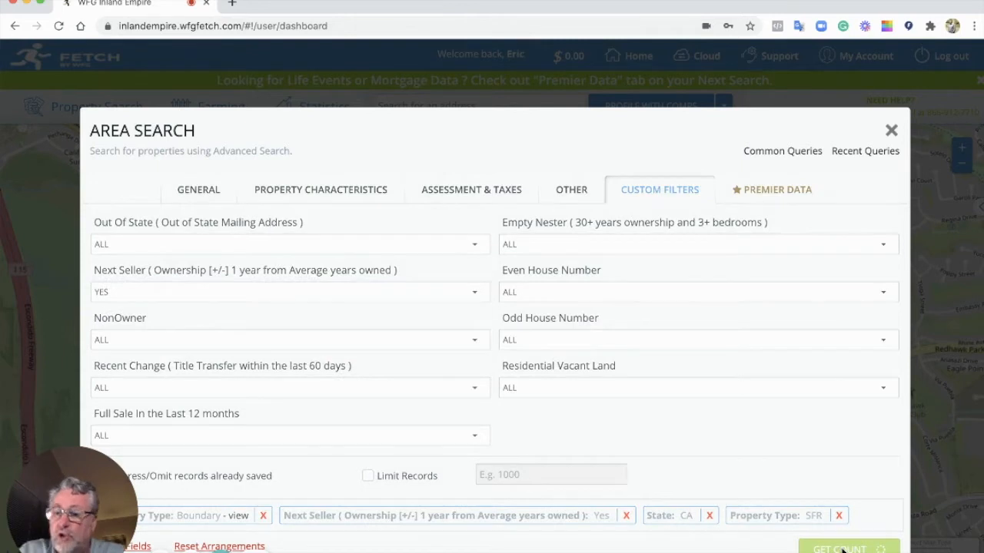
pyautogui.moveTo(812, 467)
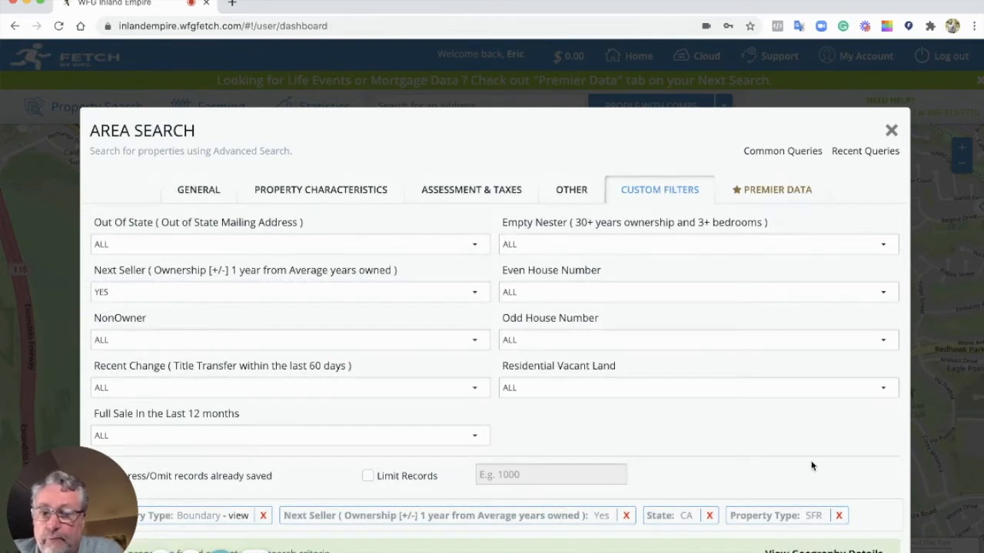
pyautogui.moveTo(815, 375)
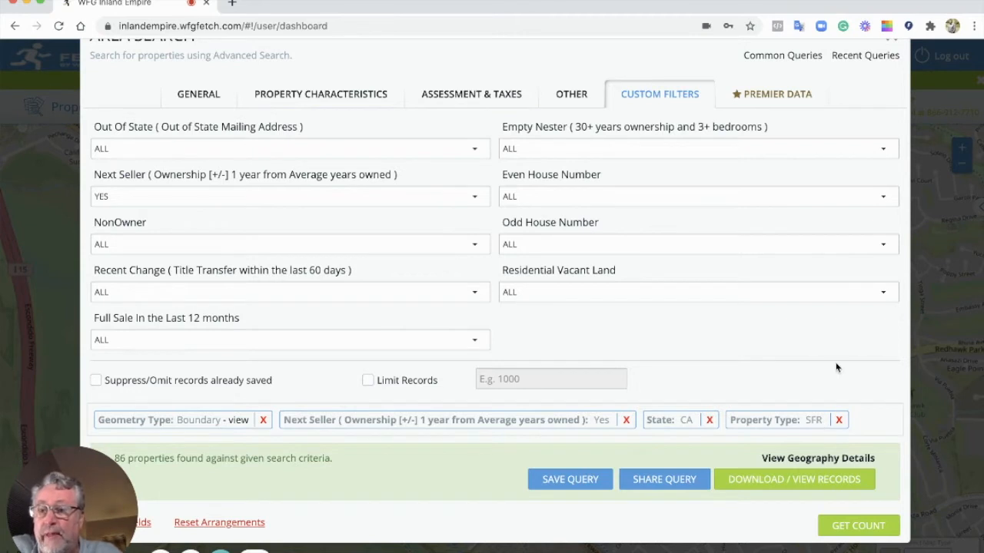
pyautogui.moveTo(584, 332)
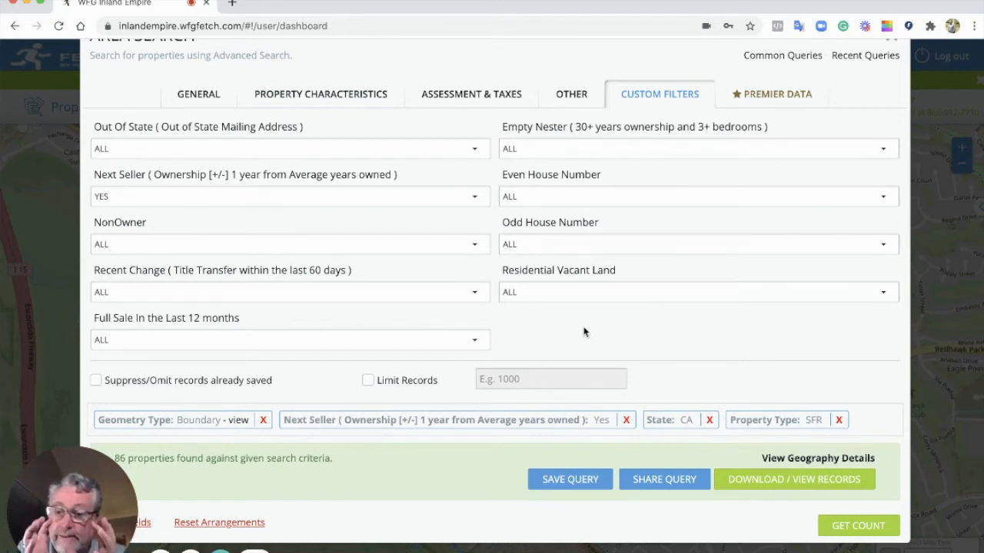
pyautogui.moveTo(602, 298)
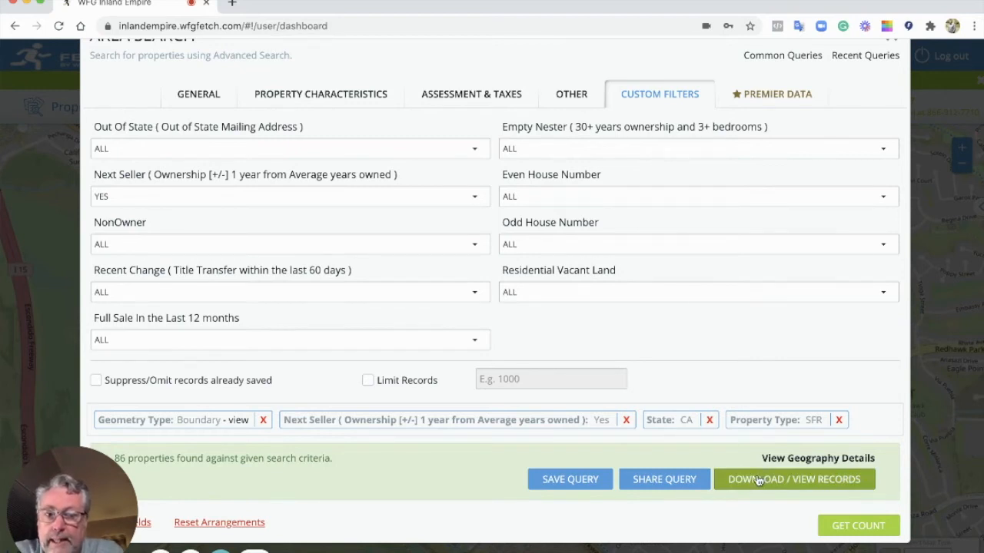
# Load the 86 matching property records into the results table and map
pyautogui.click(794, 479)
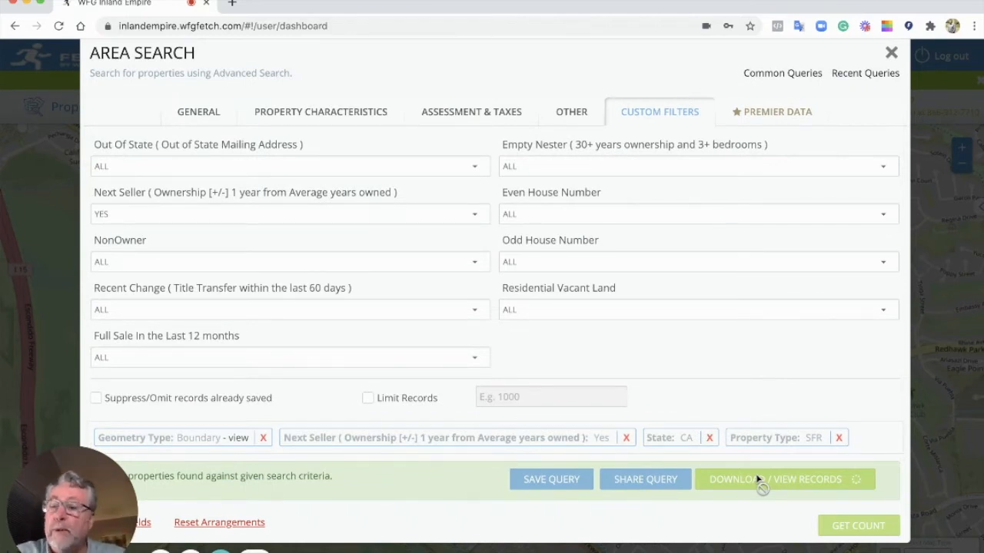
pyautogui.click(858, 526)
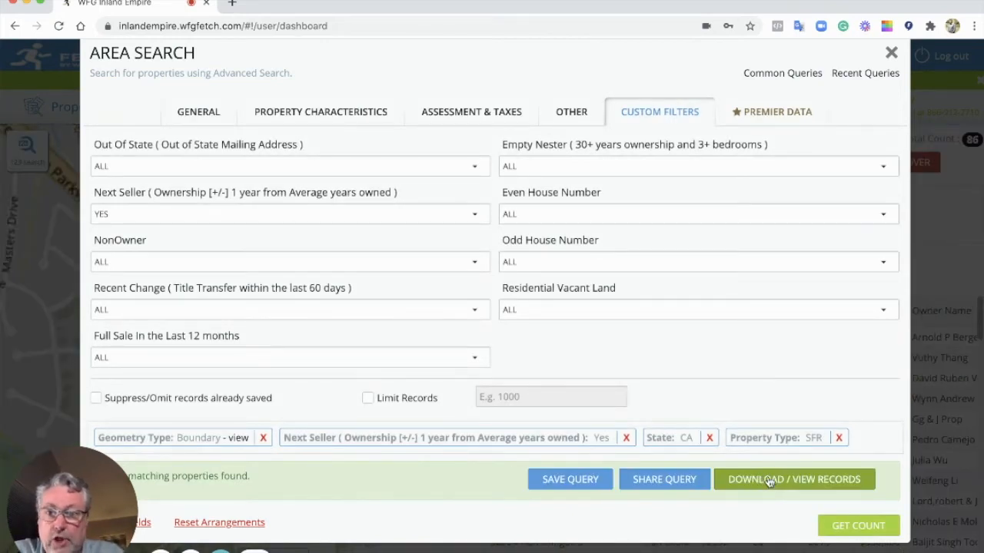
pyautogui.click(794, 479)
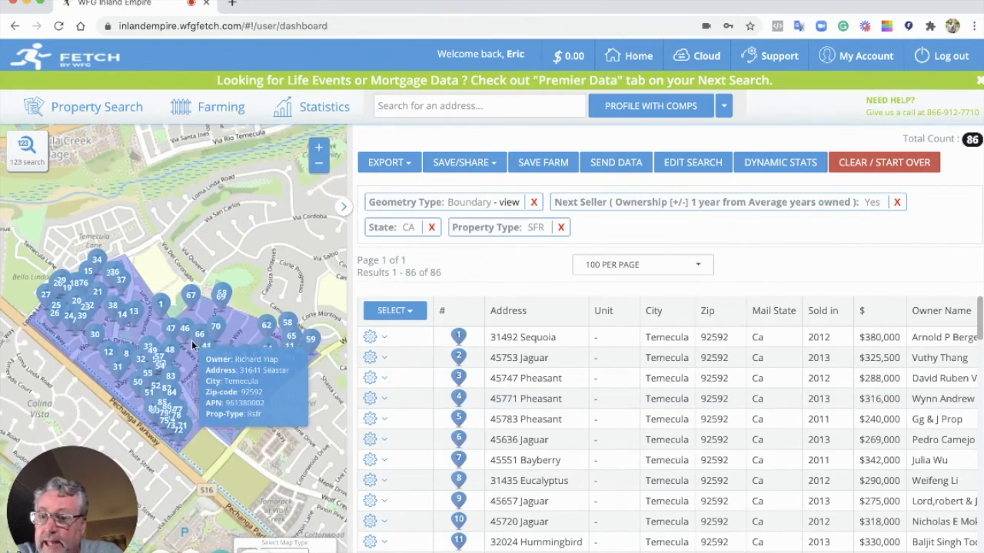
pyautogui.moveTo(197, 345)
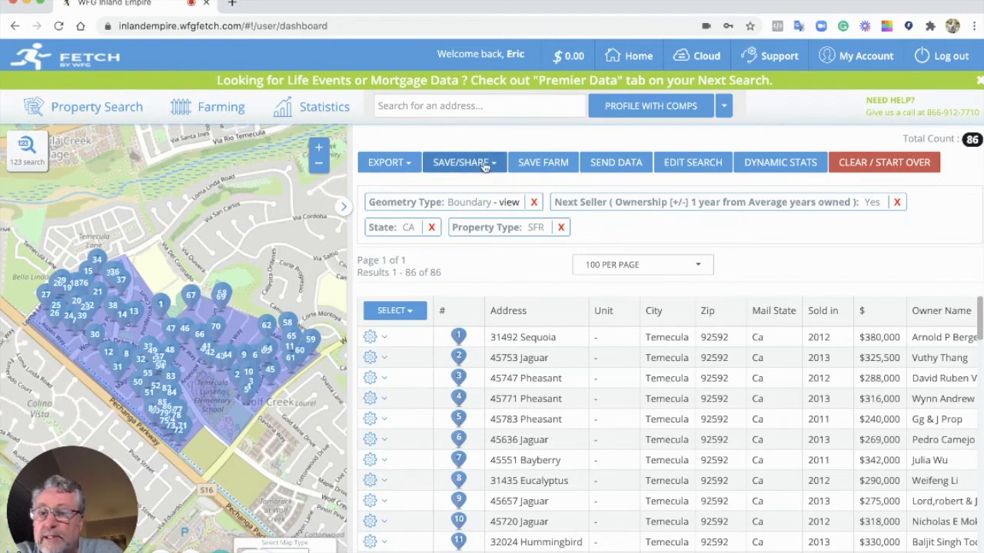
pyautogui.moveTo(542, 163)
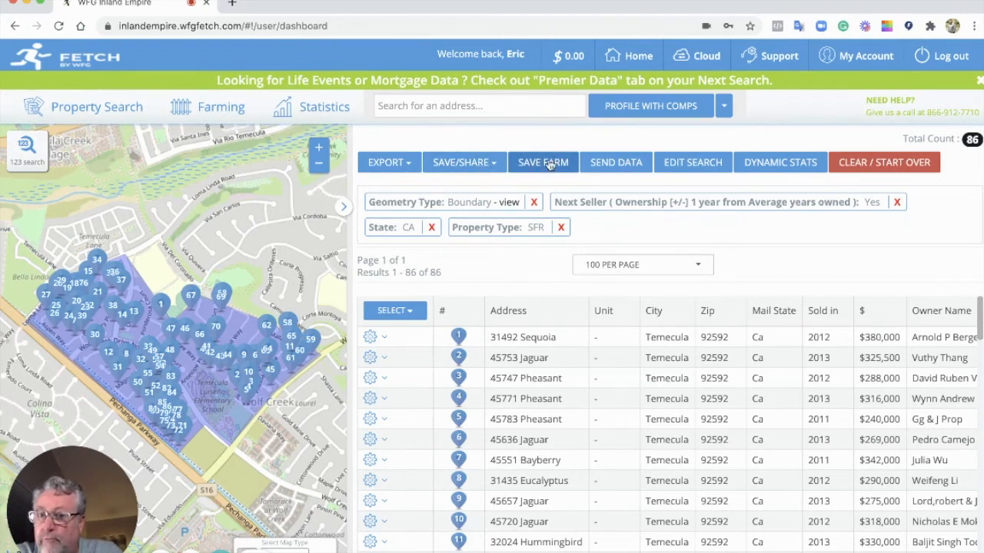
# Export a Labels PDF with 'Or Current Resident' added and trusts excluded
pyautogui.click(386, 162)
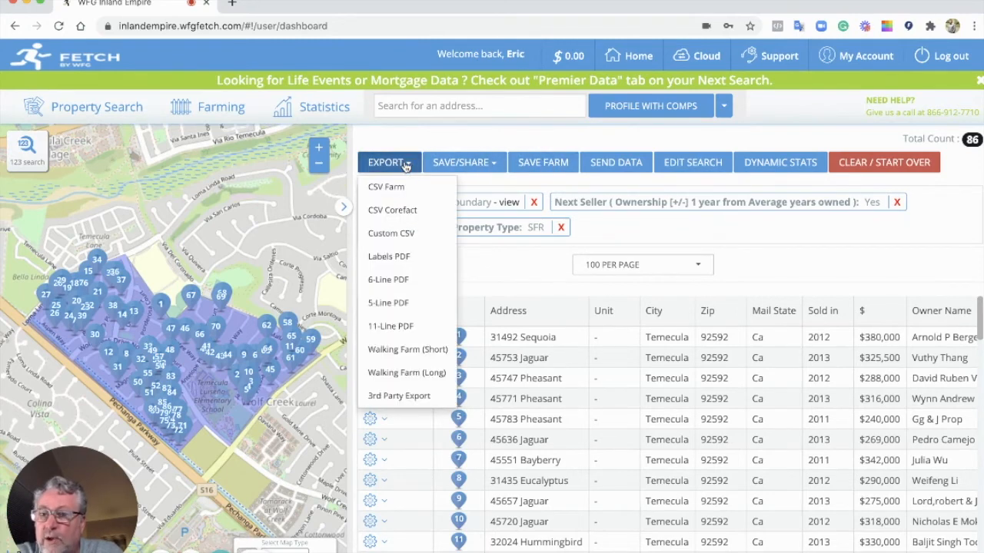
pyautogui.moveTo(380, 152)
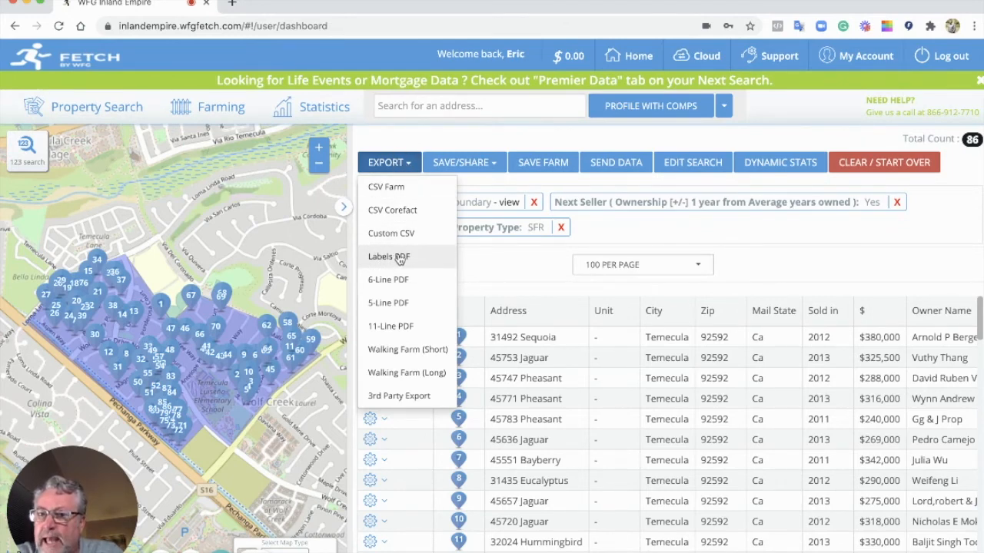
pyautogui.click(389, 256)
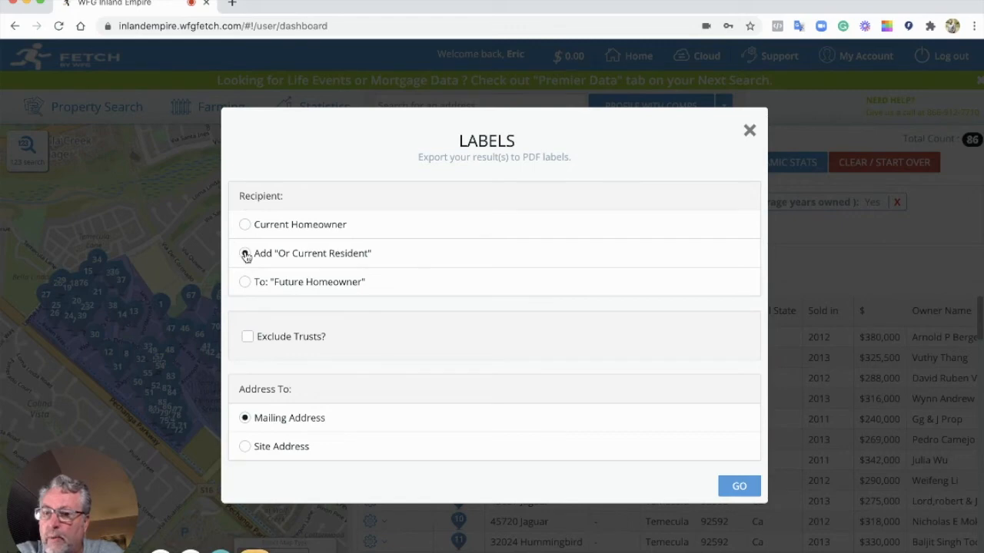
pyautogui.click(244, 253)
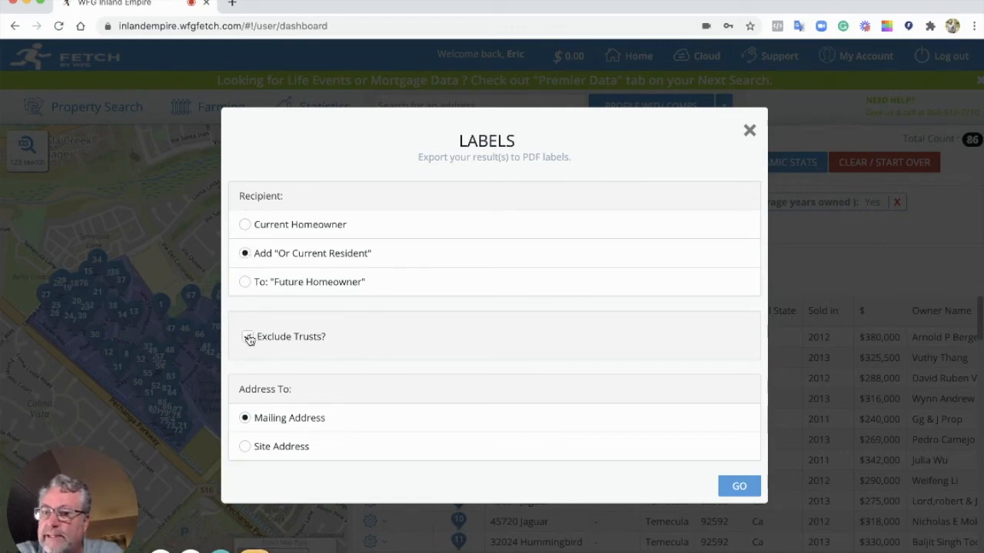
pyautogui.click(247, 337)
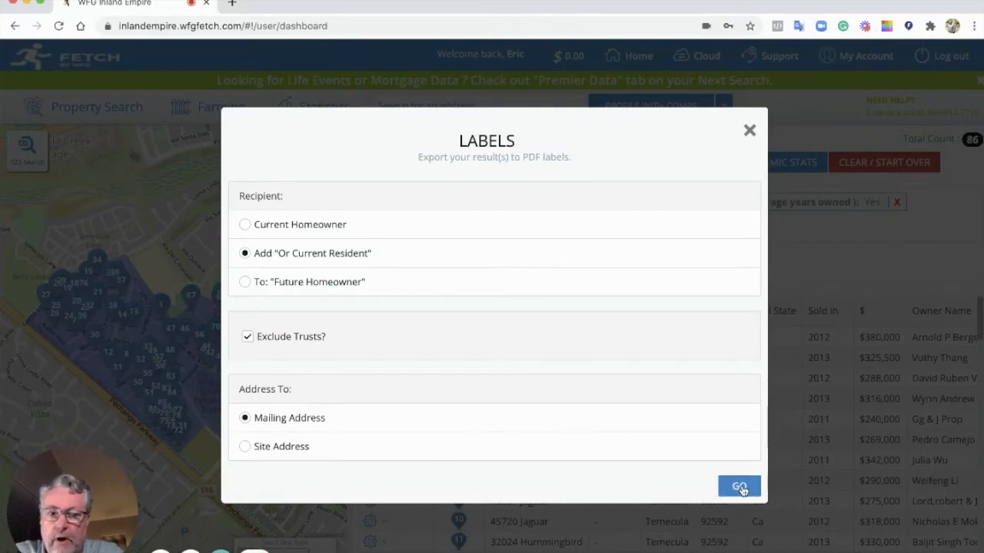
pyautogui.click(738, 488)
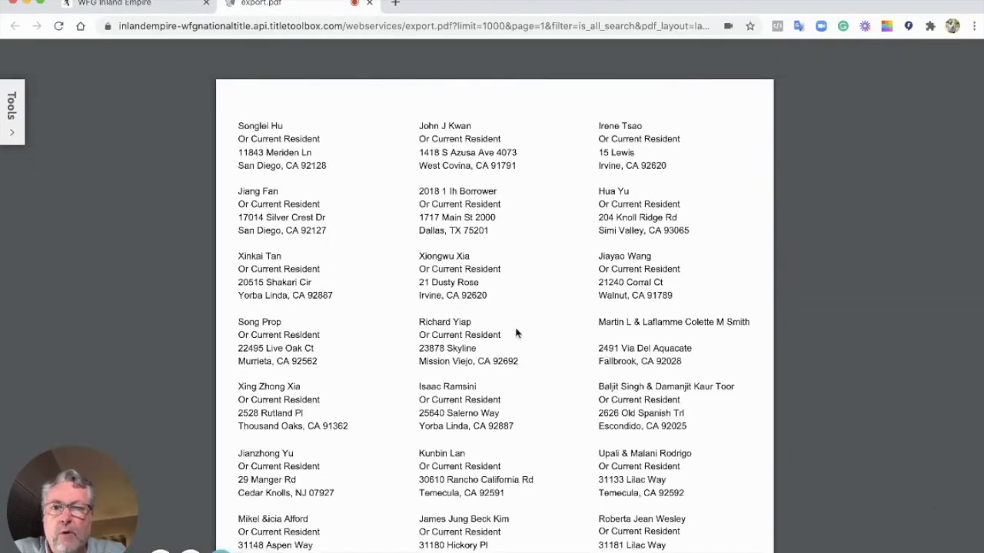
pyautogui.moveTo(388, 292)
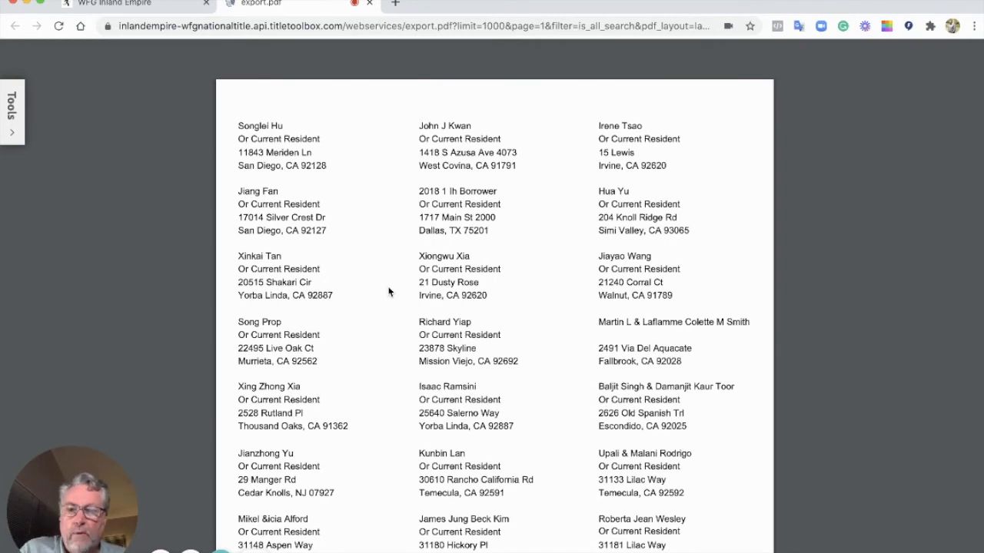